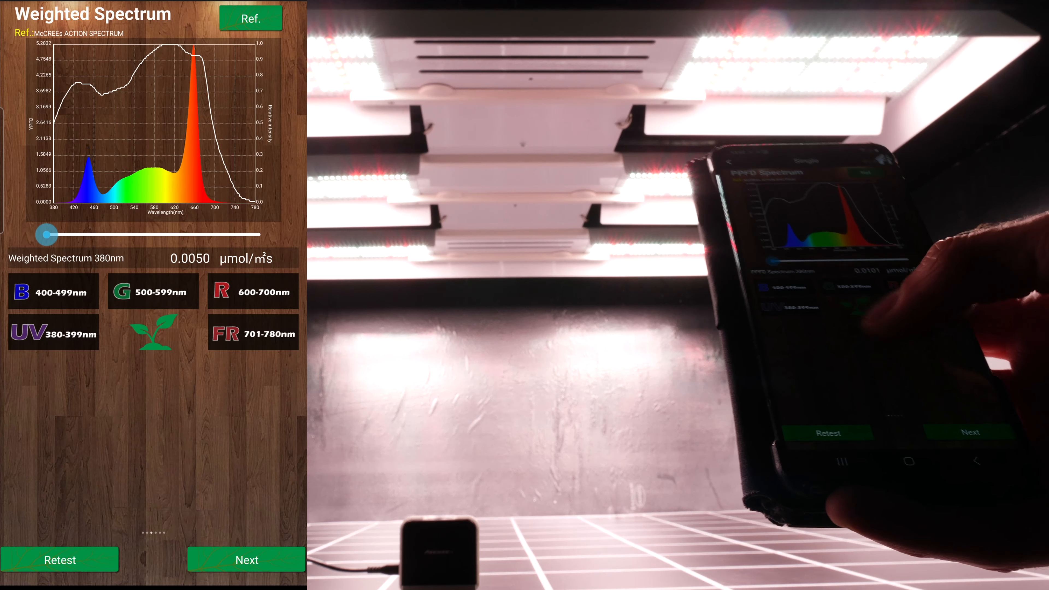
Advance to the results table showing total PPFD 370.3 µmol/m² and the FR, Red and Green band values
click(247, 560)
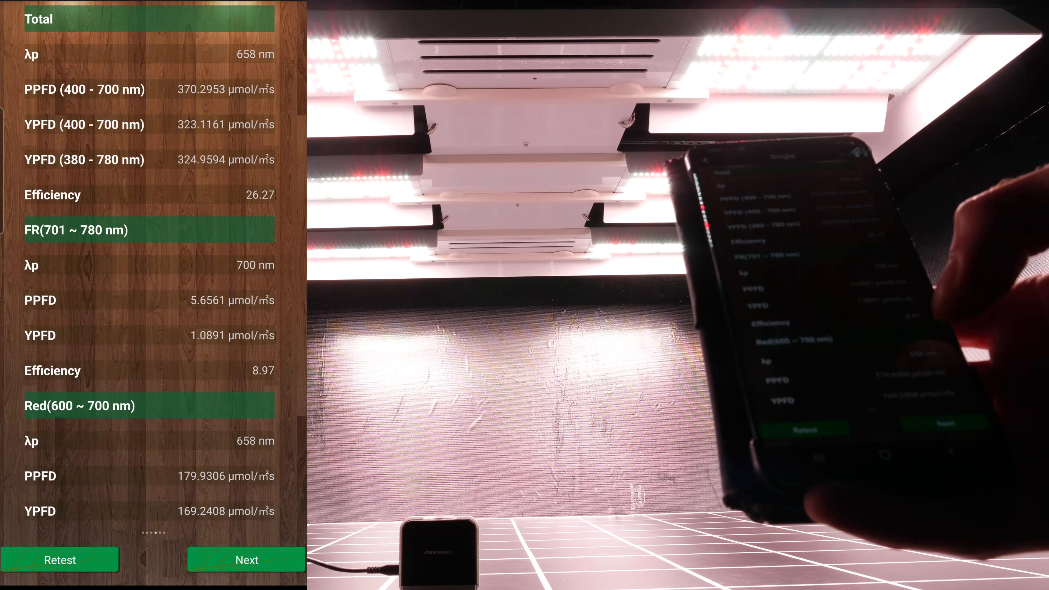
scroll(down, 3)
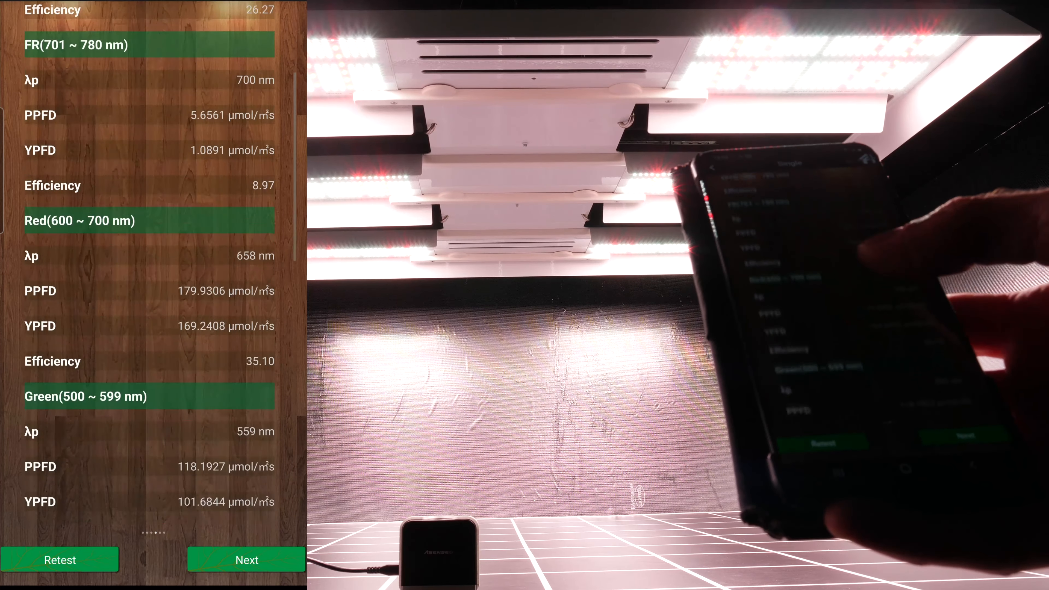